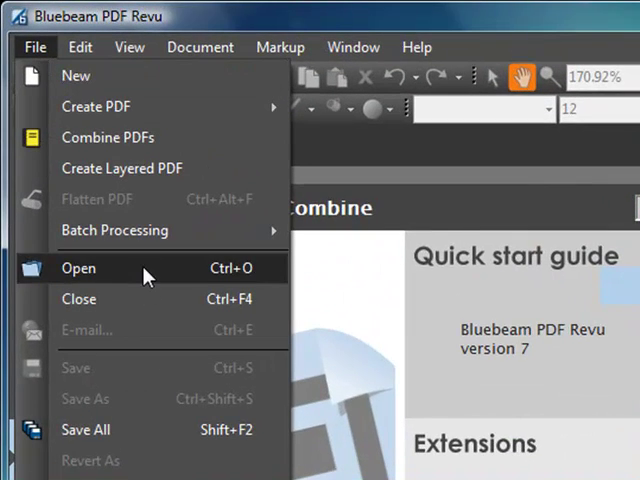
- Show the File menu's Create PDF submenu with the PDF Package option
left_click(200, 46)
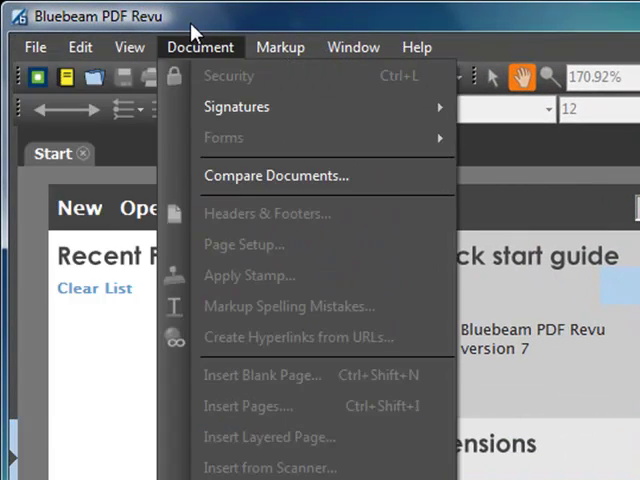
left_click(36, 46)
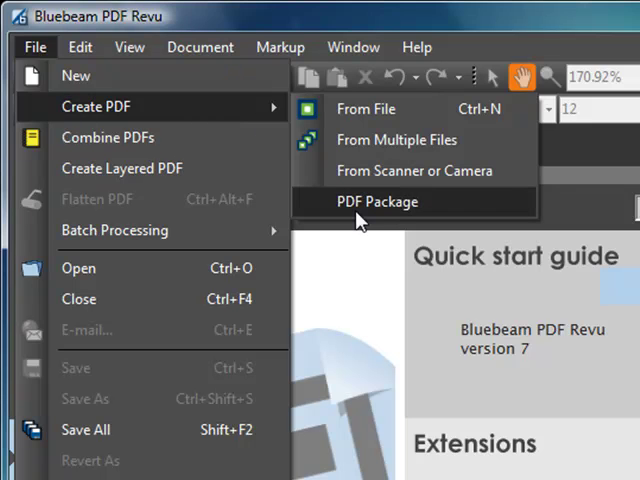
- Create a new empty PDF package, Package1.pdf
left_click(378, 200)
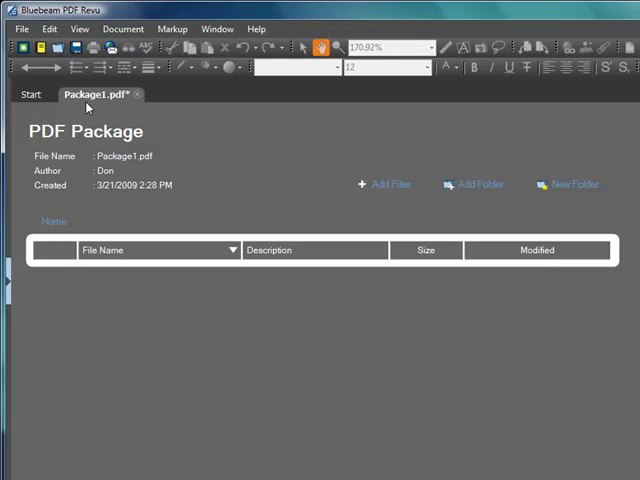
mouse_move(96, 92)
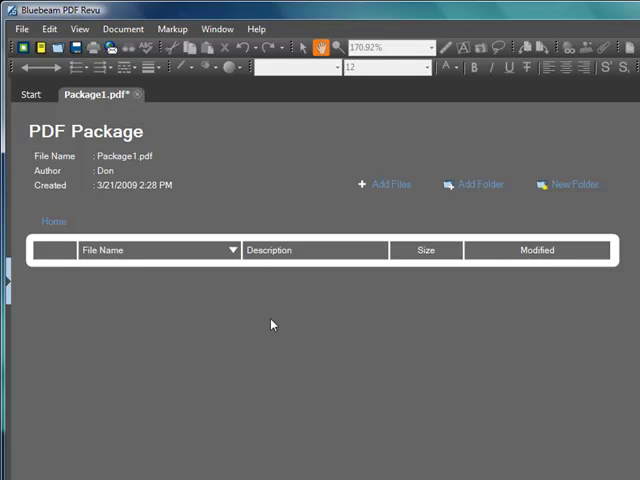
mouse_move(296, 360)
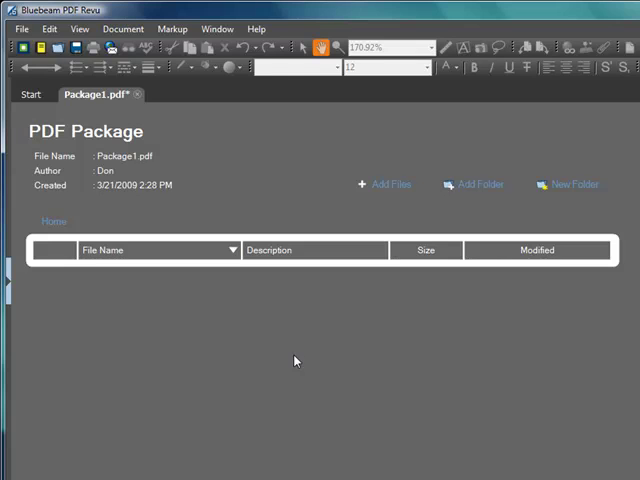
mouse_move(218, 344)
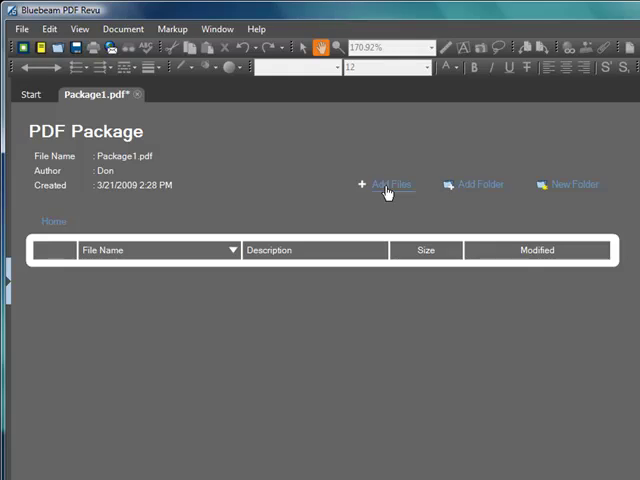
- Add A23-revu-2.pdf, pssdm_1.pdf and the other two PDFs to the package
left_click(388, 184)
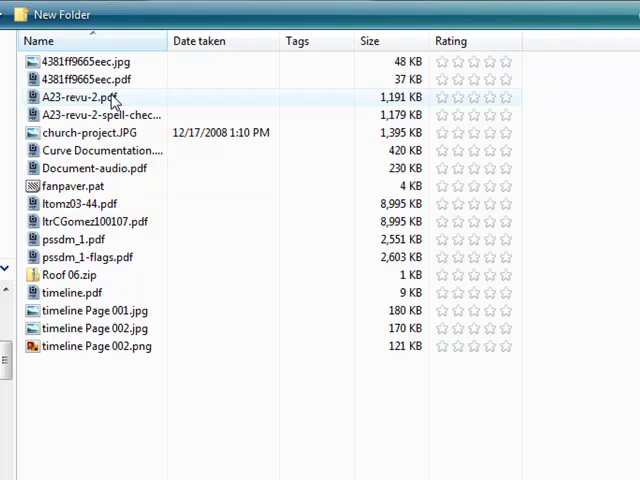
left_click(100, 96)
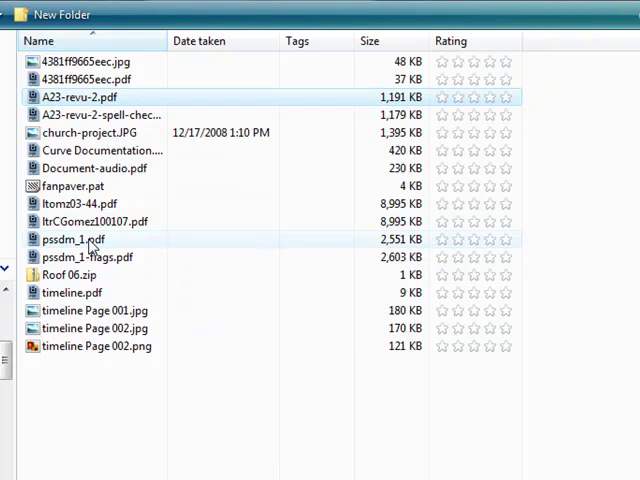
left_click(90, 240)
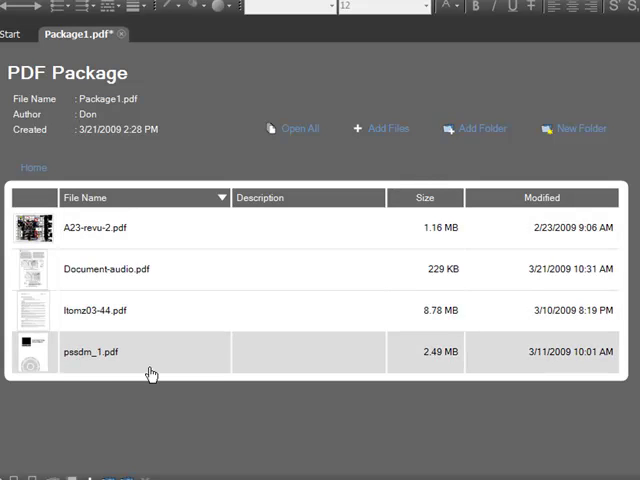
left_click(276, 232)
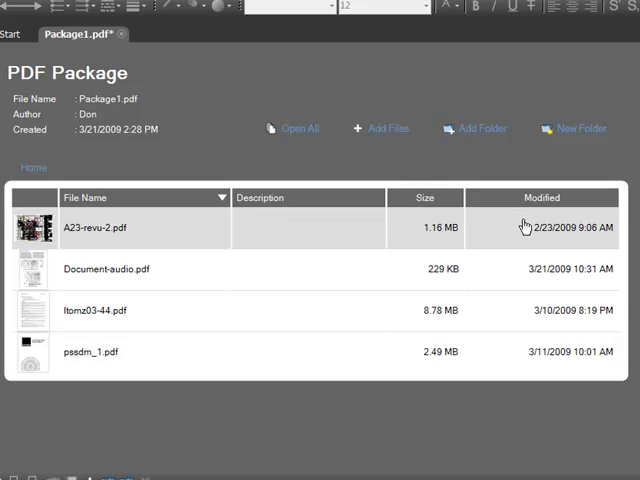
mouse_move(396, 378)
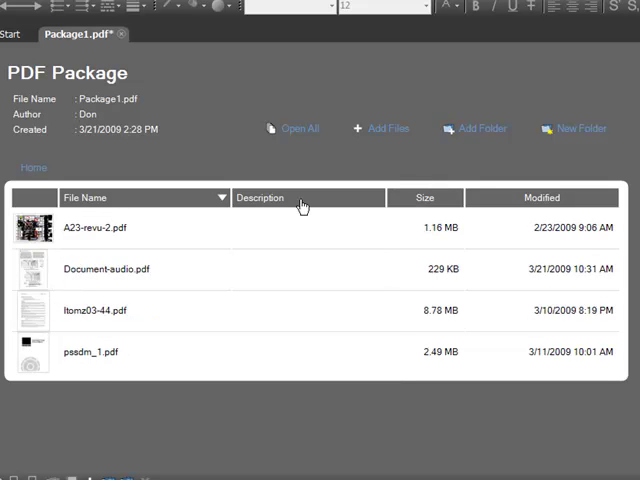
left_click(424, 196)
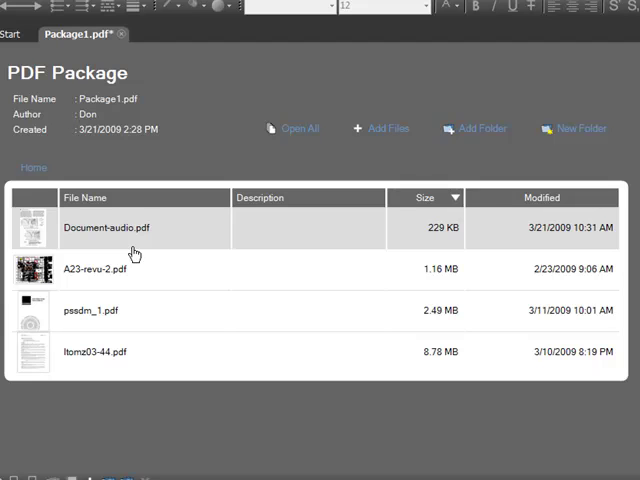
left_click(184, 268)
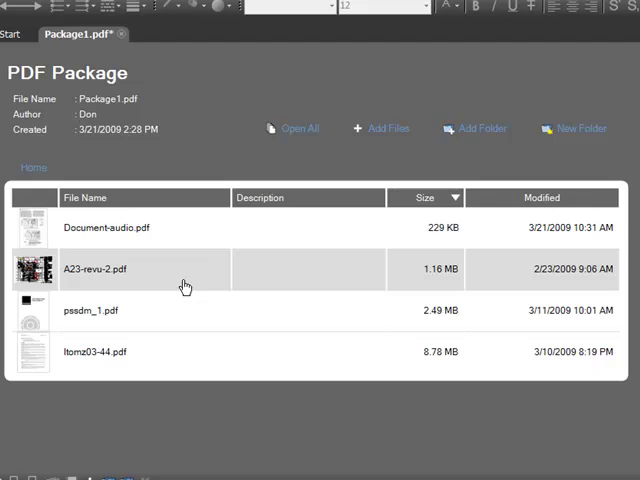
left_click(88, 196)
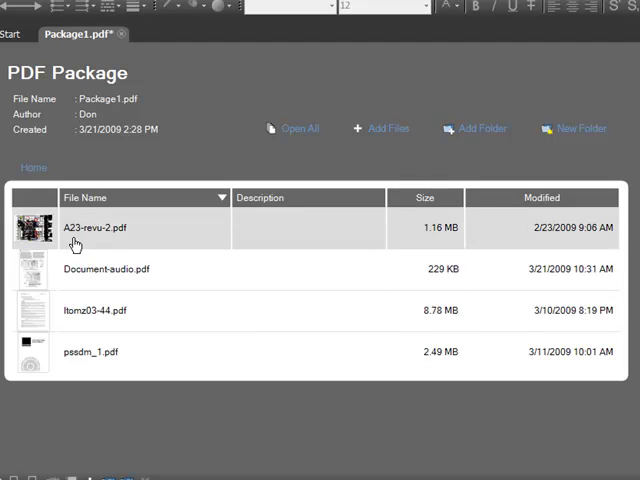
mouse_move(72, 240)
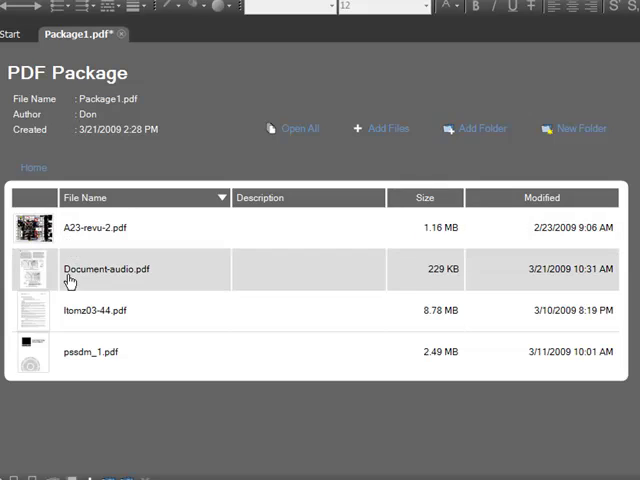
mouse_move(72, 336)
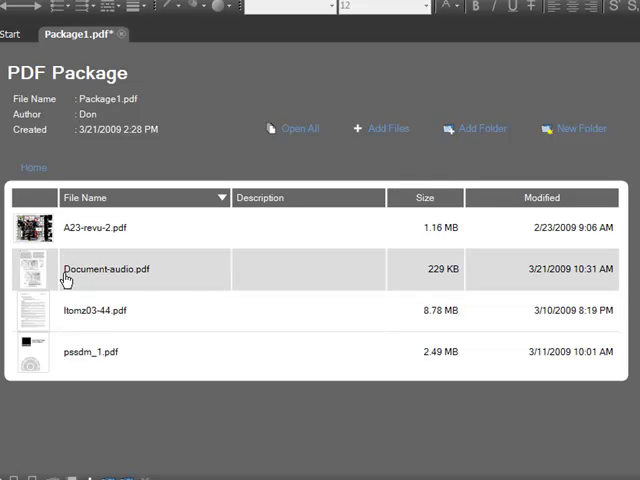
mouse_move(232, 220)
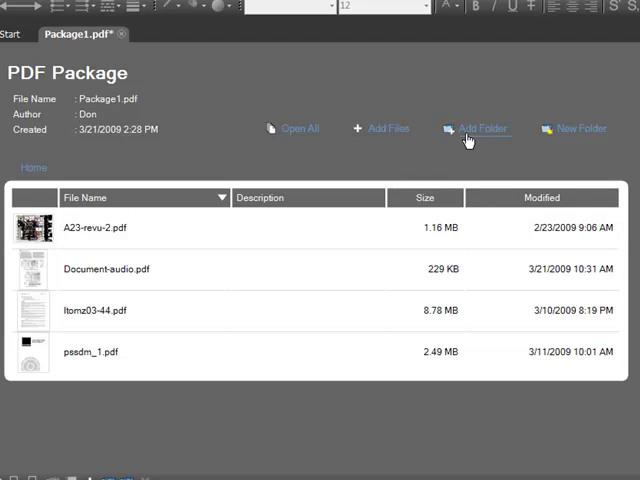
mouse_move(462, 140)
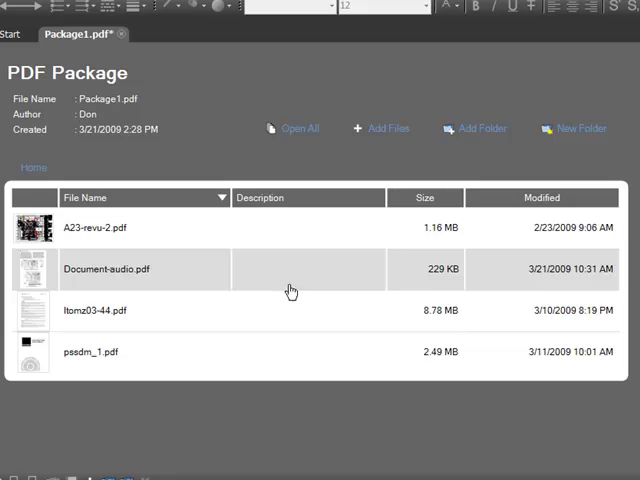
left_click(578, 128)
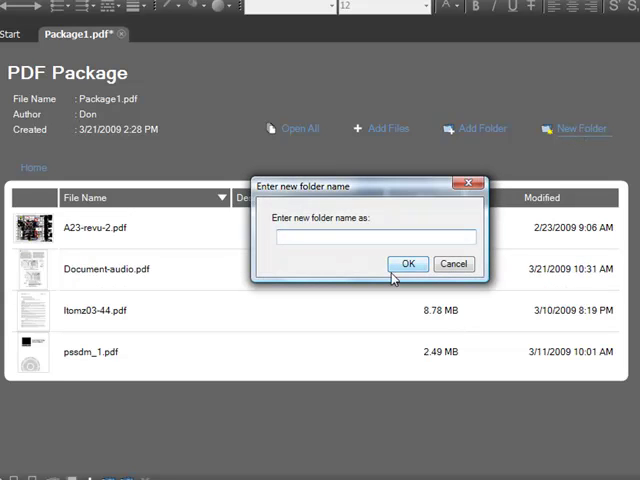
- Create a package folder named Specs and select it for the two PDFs
type("Spe")
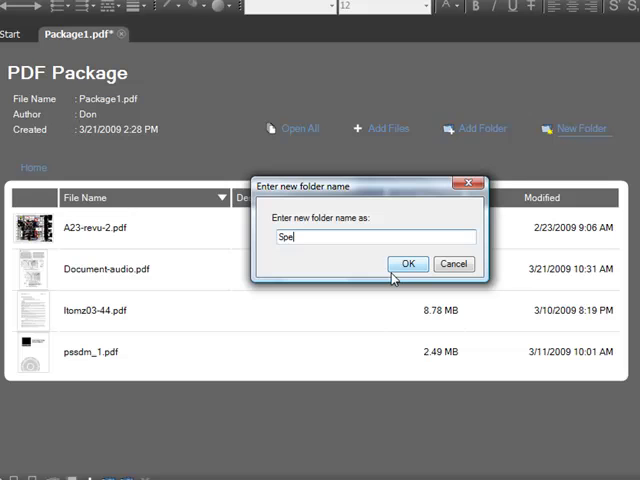
type("c")
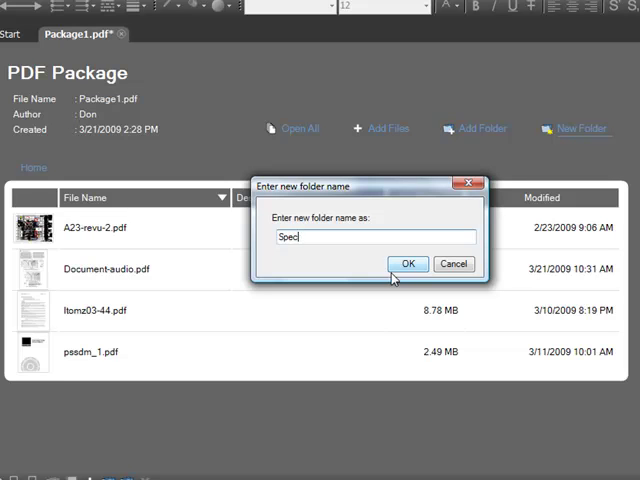
left_click(408, 264)
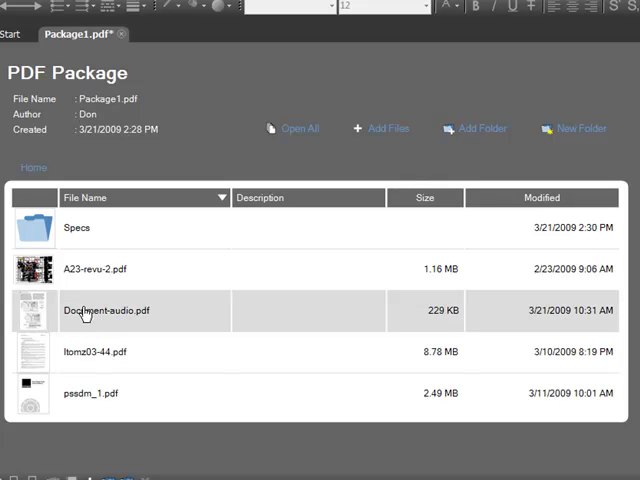
mouse_move(82, 230)
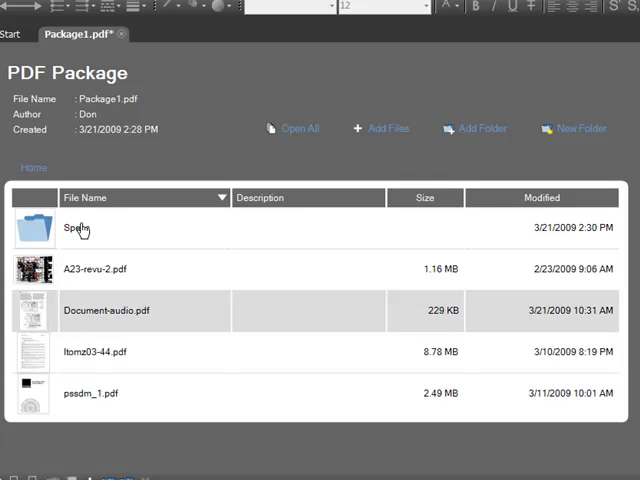
left_click(76, 228)
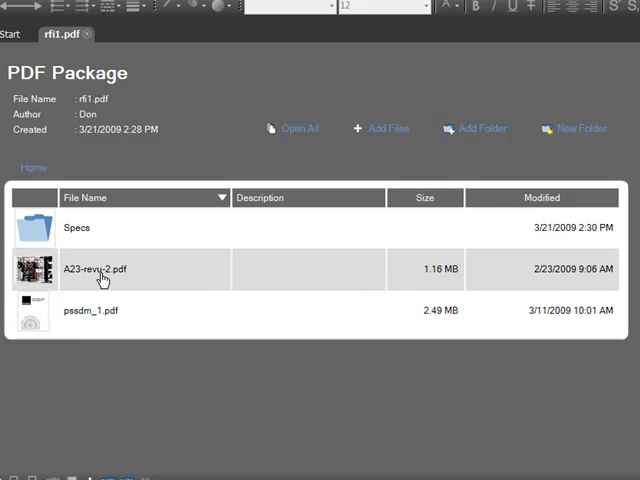
- Mark the DEFINITIONS section of Itoms03-44.pdf in Specs with a red rectangle markup
double_click(76, 228)
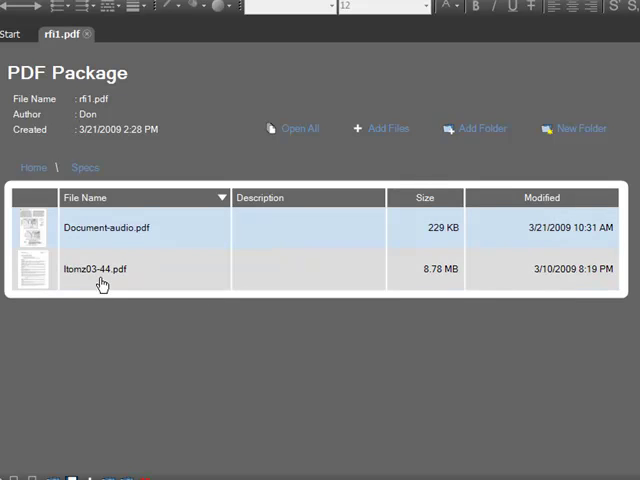
double_click(104, 270)
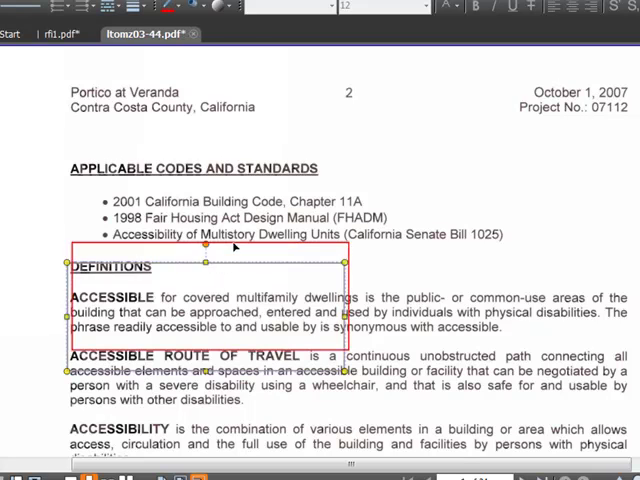
left_click(22, 28)
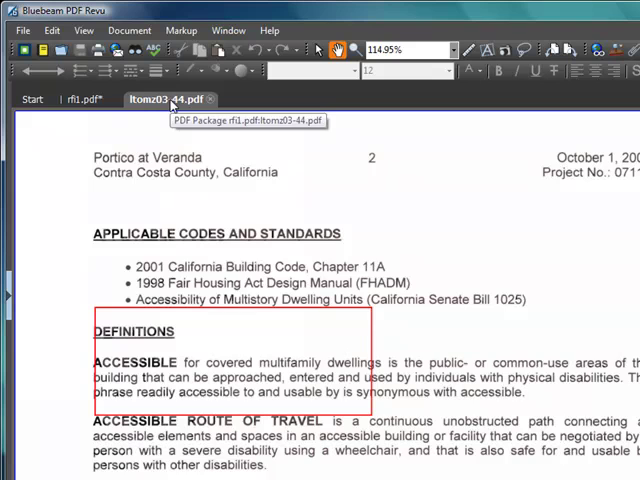
- Return to the rfi1.pdf package overview and show the File commands
left_click(84, 100)
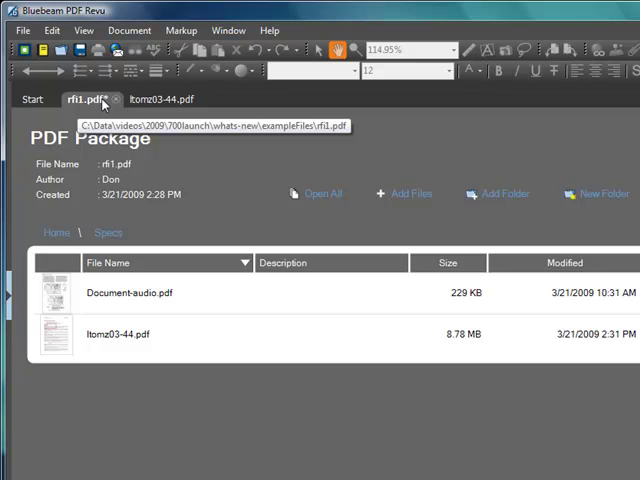
left_click(22, 30)
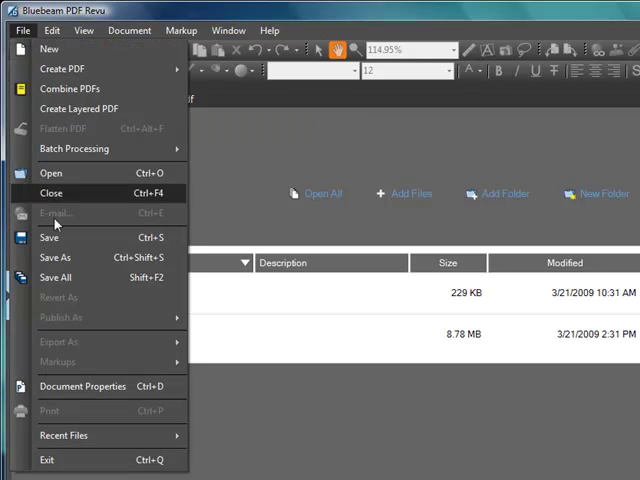